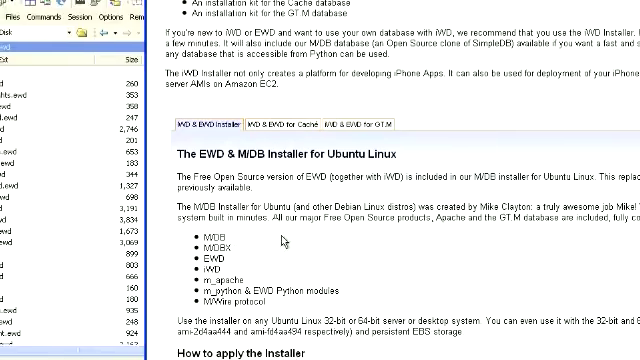
Scroll down the EWD & MDB Installer page to the Ubuntu 'How to apply the installer' steps.
{"action": "scroll", "scroll_direction": "down", "scroll_amount": 3}
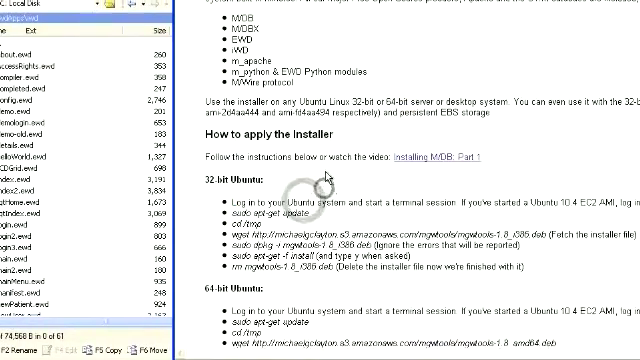
{"action": "scroll", "scroll_direction": "down", "scroll_amount": 3}
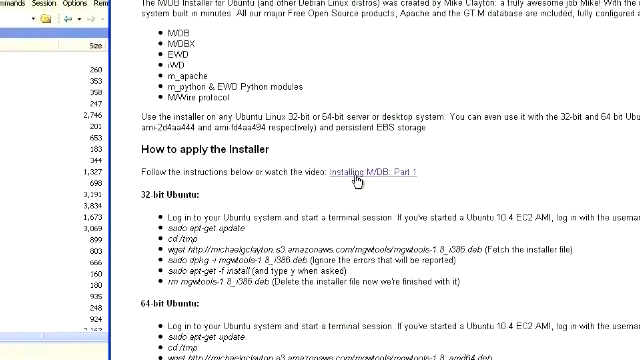
{"action": "scroll", "scroll_direction": "down", "scroll_amount": 3}
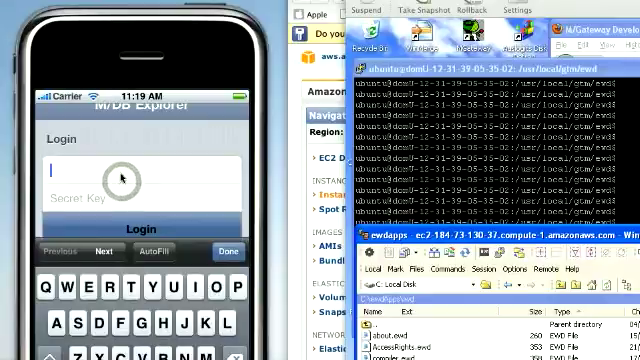
Log in to MDB Explorer with access key rob and the secret key.
{"action": "type", "text": "rob"}
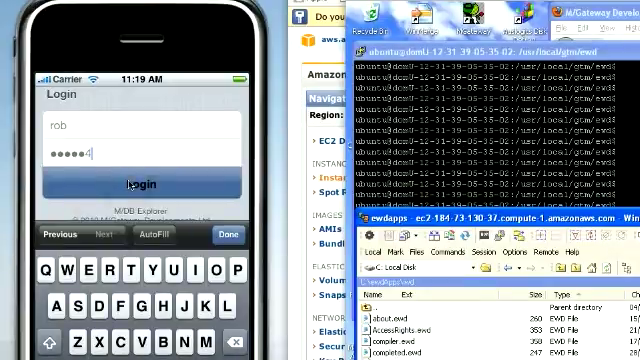
{"action": "key", "text": "BackSpace"}
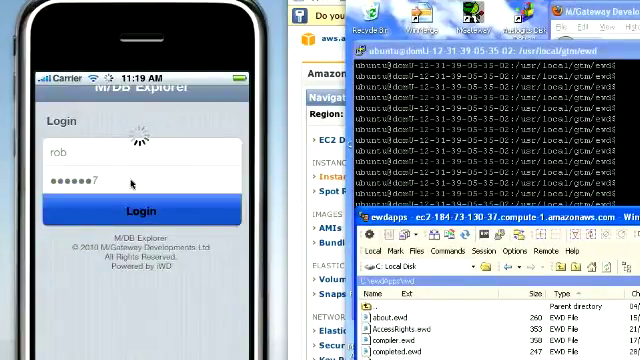
{"action": "left_click", "coordinate": [140, 210]}
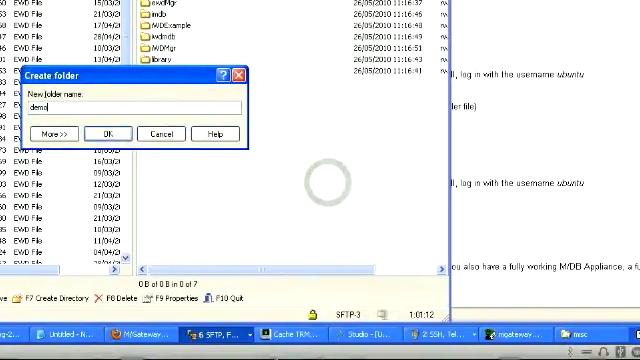
Create the demo folder on the server and a new named page file inside it.
{"action": "left_click", "coordinate": [104, 132]}
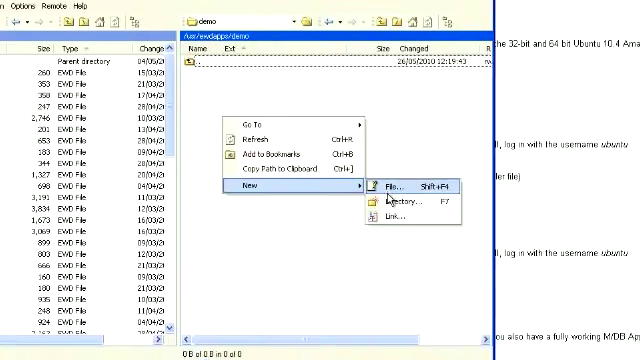
{"action": "left_click", "coordinate": [384, 188]}
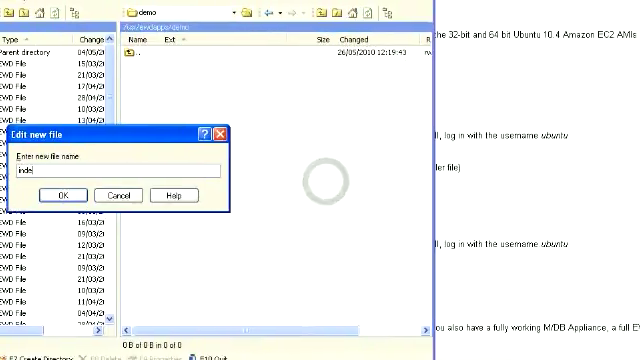
{"action": "left_click", "coordinate": [60, 196]}
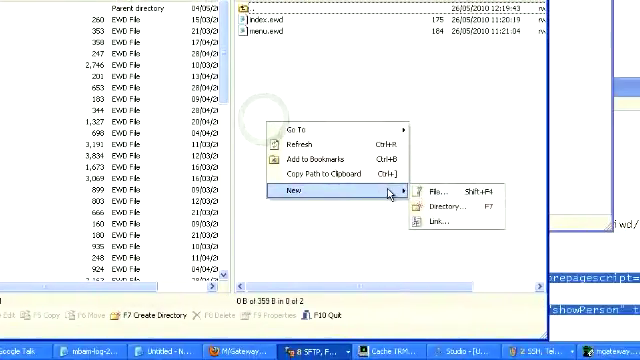
Add another page file to the demo folder beside index.ewd and menu.ewd.
{"action": "left_click", "coordinate": [424, 190]}
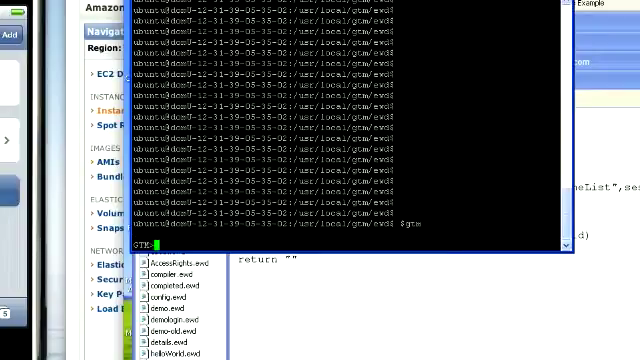
Run the EWD compileAll command for the demo application in the terminal.
{"action": "type", "text": "compileAll^%zewdAPI(\""}
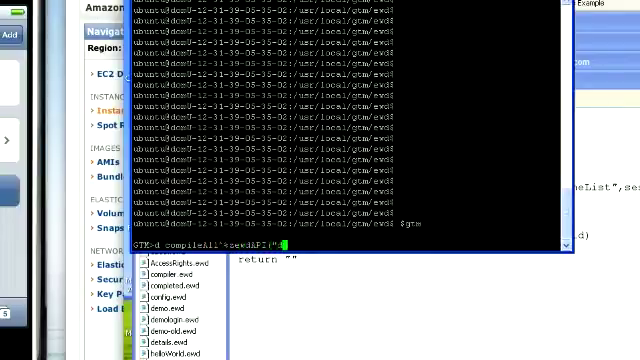
{"action": "key", "text": "Return"}
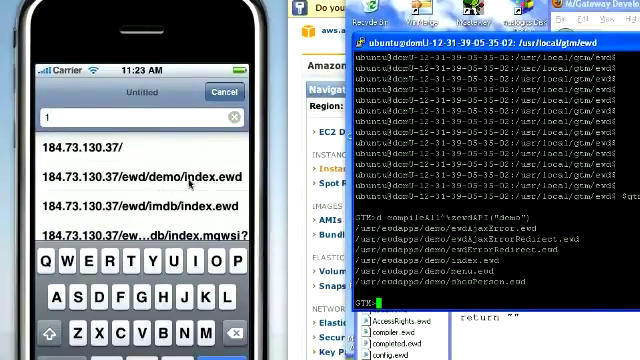
Load /ewd/demo/index.ewd in the simulator's Safari and bring up its save options.
{"action": "left_click", "coordinate": [150, 180]}
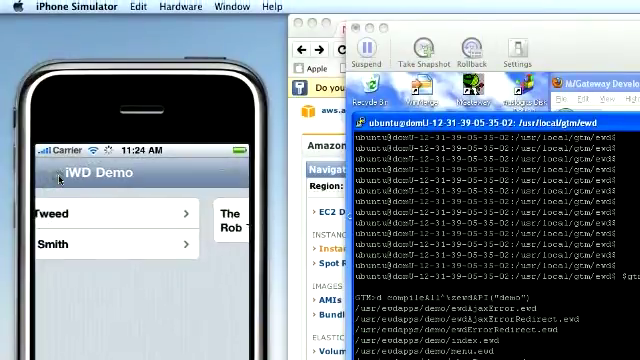
{"action": "left_click", "coordinate": [80, 244]}
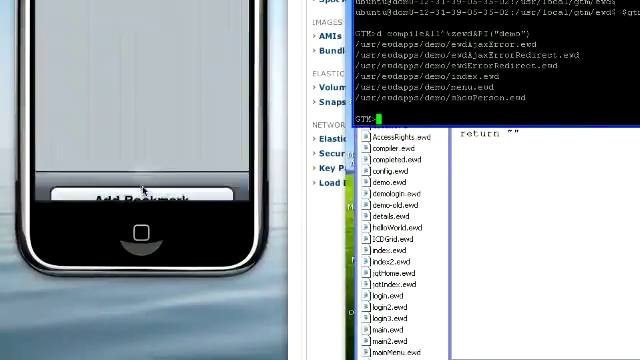
Save the EWD Demo page to the home screen via Add to Home Screen.
{"action": "left_click", "coordinate": [140, 198]}
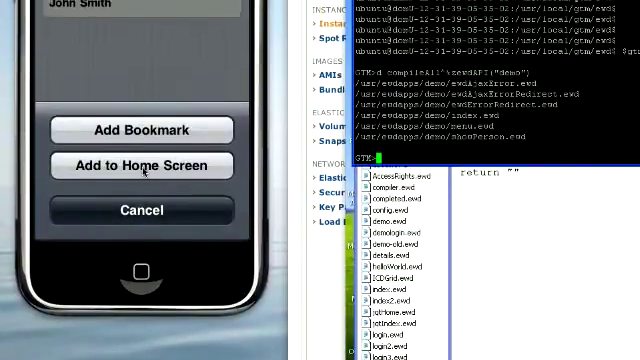
{"action": "left_click", "coordinate": [140, 166]}
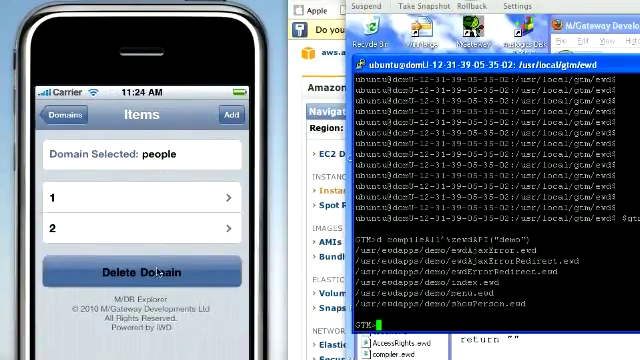
Add a new person Jane Jones to the people domain and return to the home screen.
{"action": "left_click", "coordinate": [140, 272]}
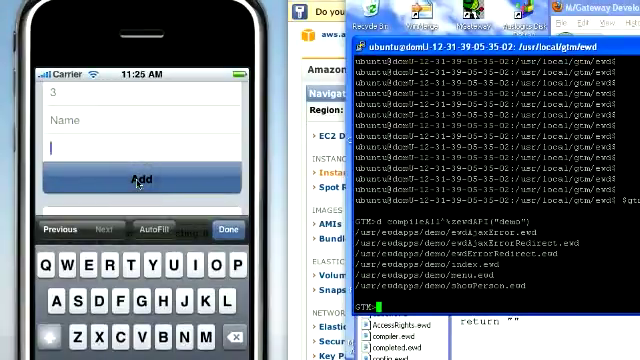
{"action": "type", "text": "Jane"}
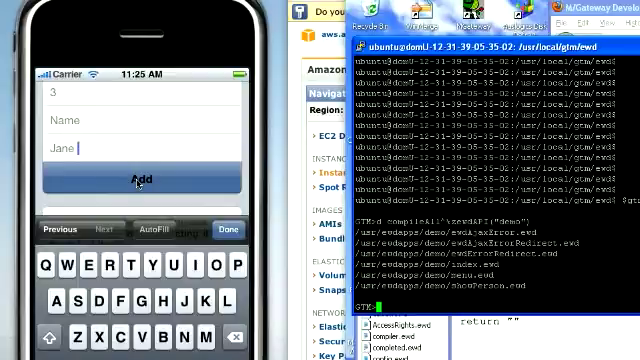
{"action": "type", "text": "Jones"}
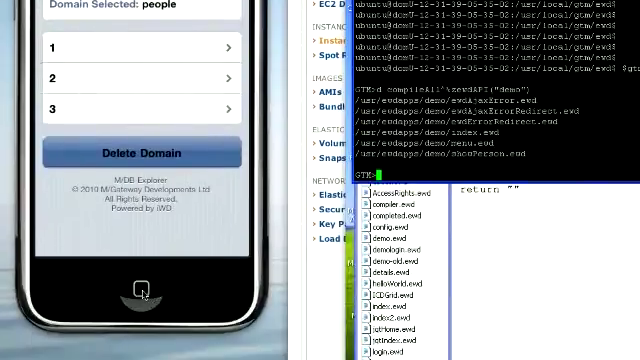
{"action": "left_click", "coordinate": [136, 284]}
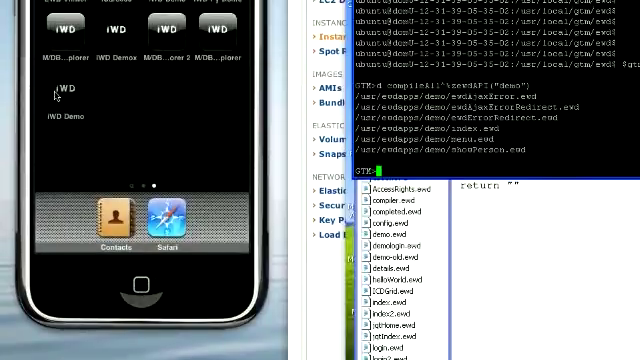